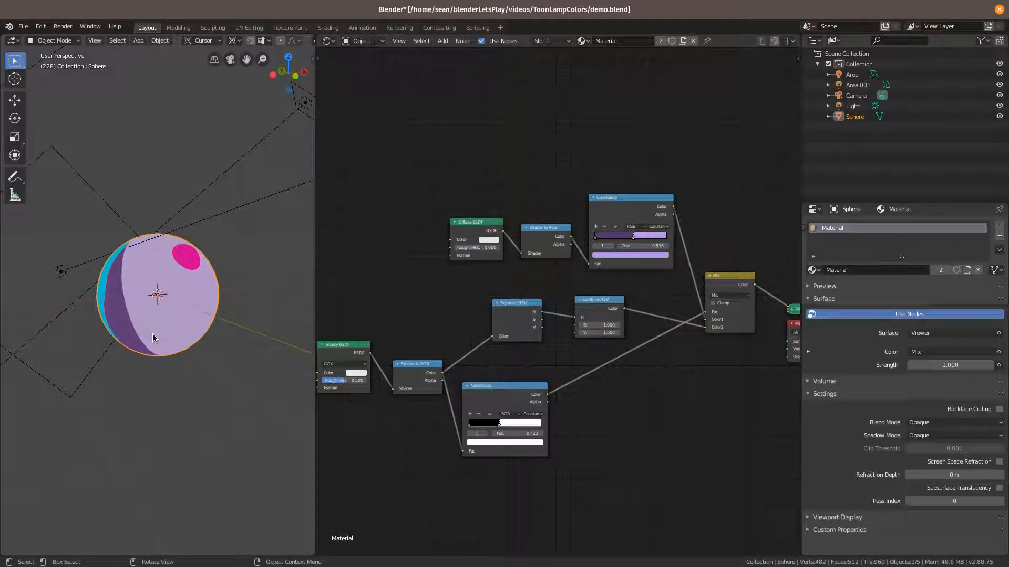
{"action": "mouse_move", "coordinate": [147, 320]}
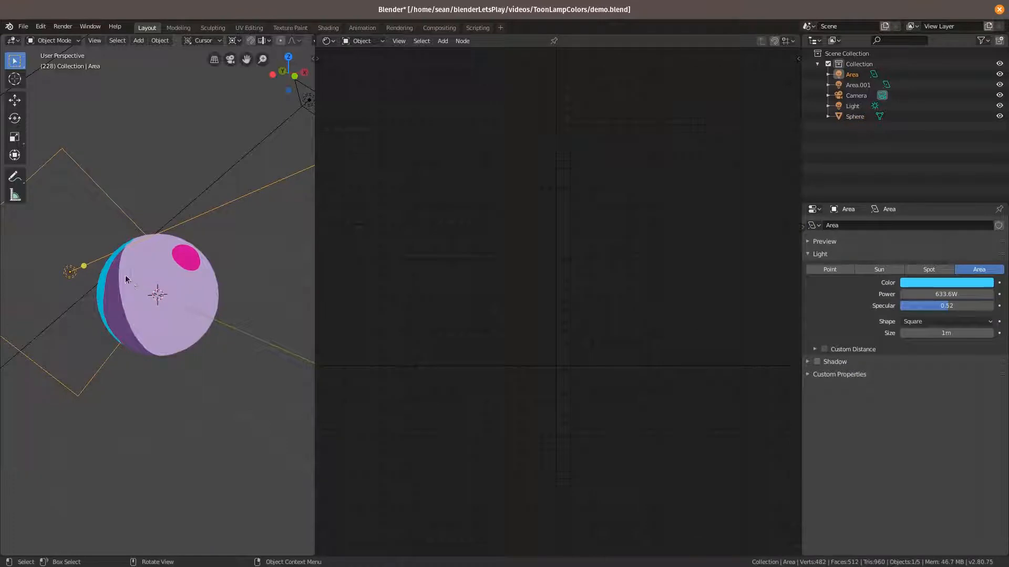
Change the Area lamp's cyan colour to a pale tint, then select the sphere.
{"action": "left_click", "coordinate": [945, 282]}
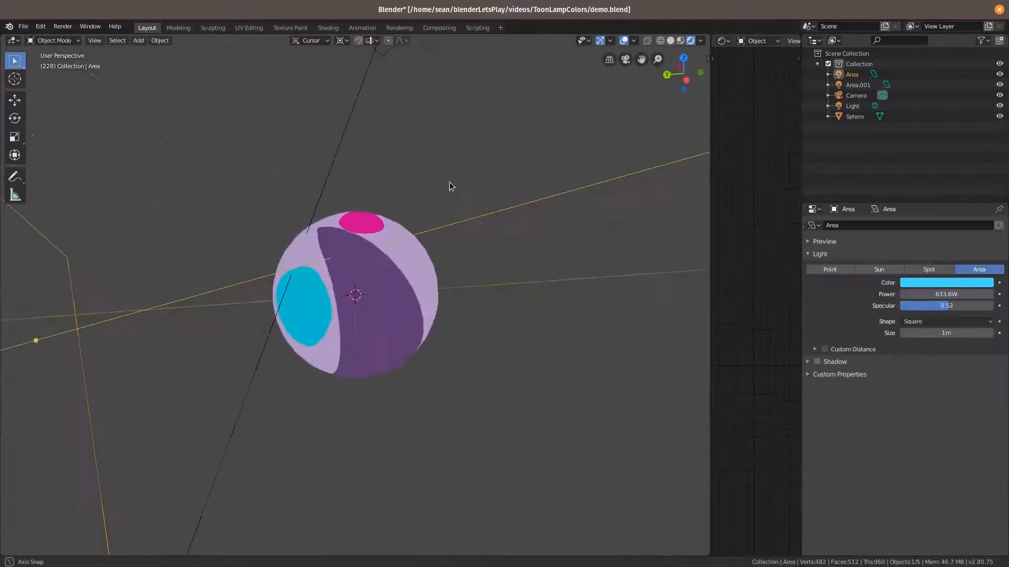
{"action": "left_click", "coordinate": [945, 283]}
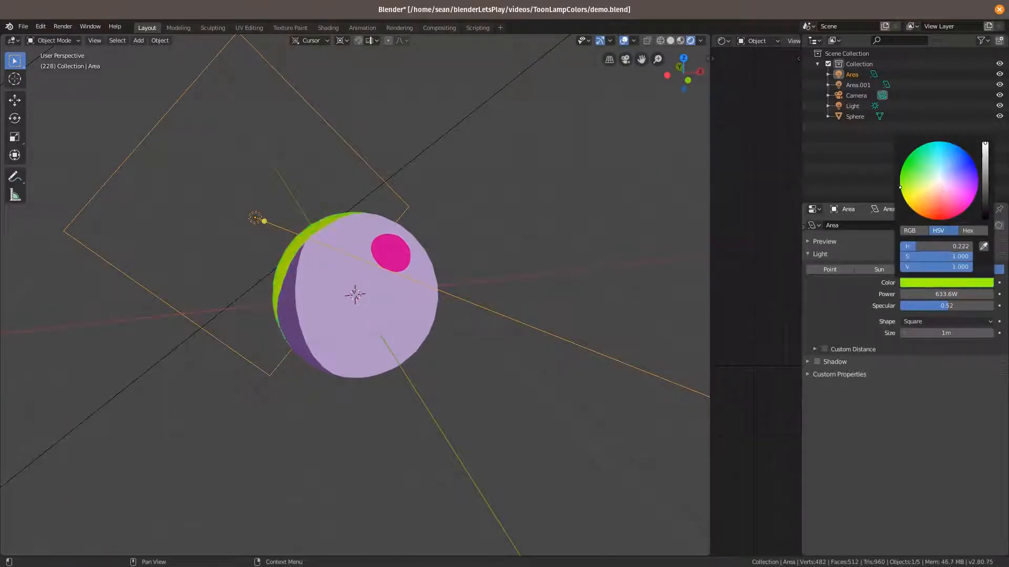
{"action": "left_click", "coordinate": [943, 174]}
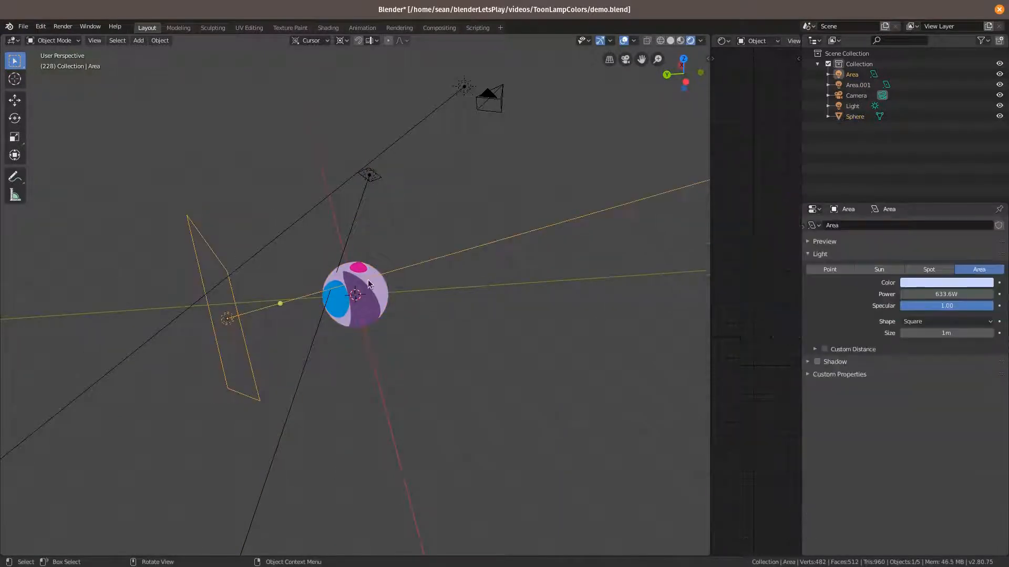
{"action": "left_click", "coordinate": [355, 296]}
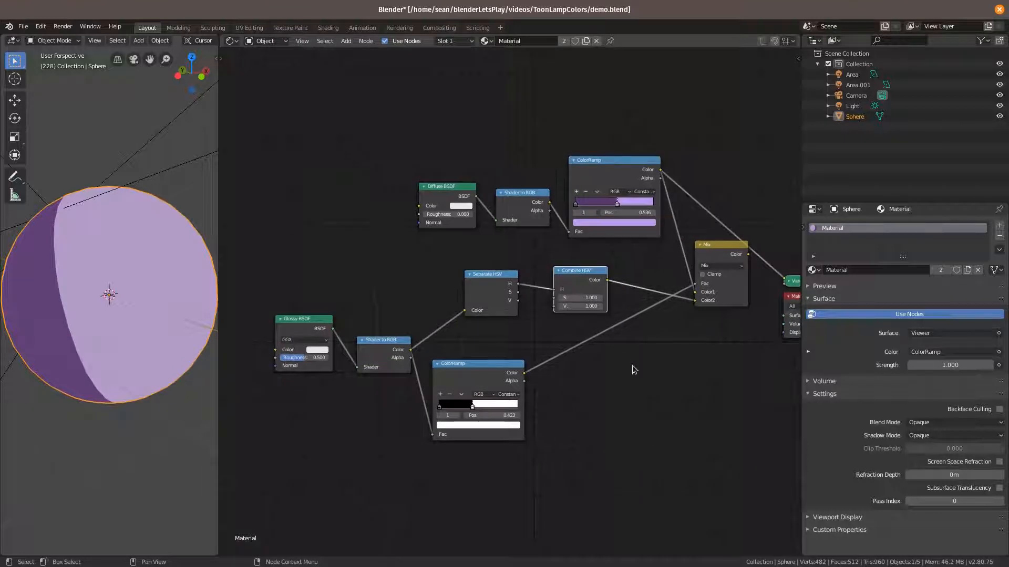
Scroll to the sphere's material node tree to reach the Glossy BSDF.
{"action": "scroll", "scroll_direction": "down", "scroll_amount": 3}
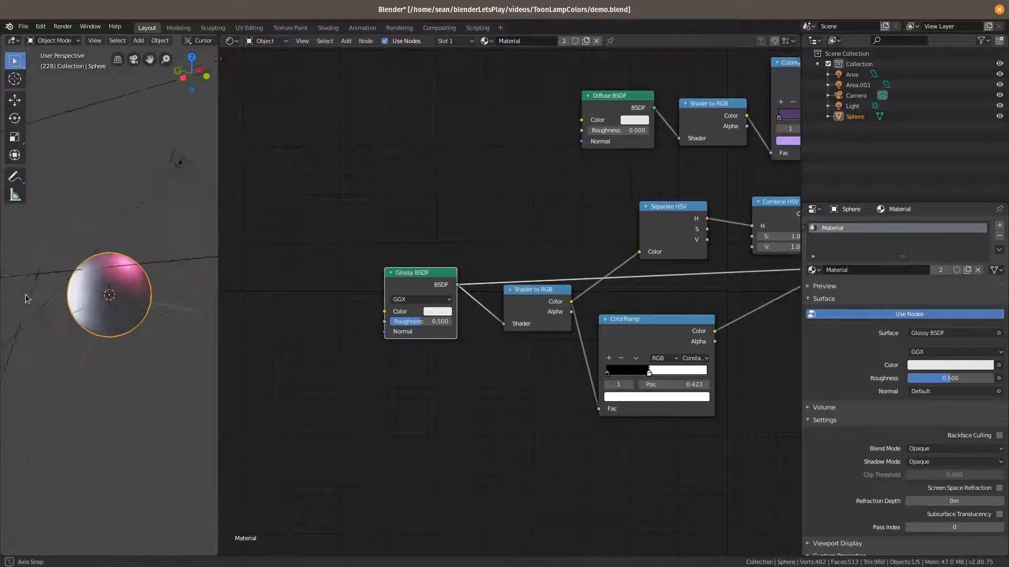
Select the Area lamp and inspect its pale colour in the Color field.
{"action": "left_click", "coordinate": [852, 74]}
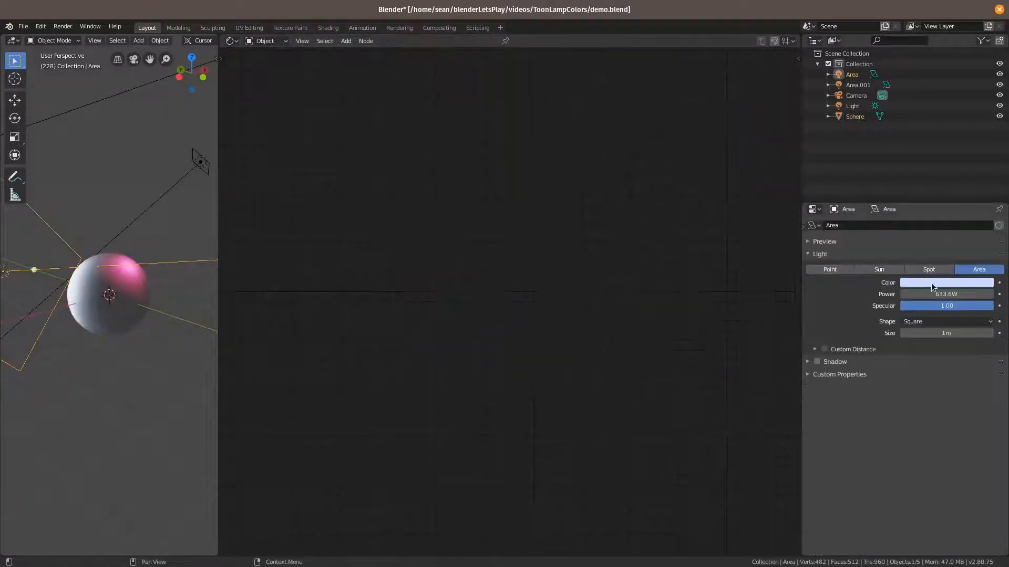
{"action": "left_click", "coordinate": [946, 283]}
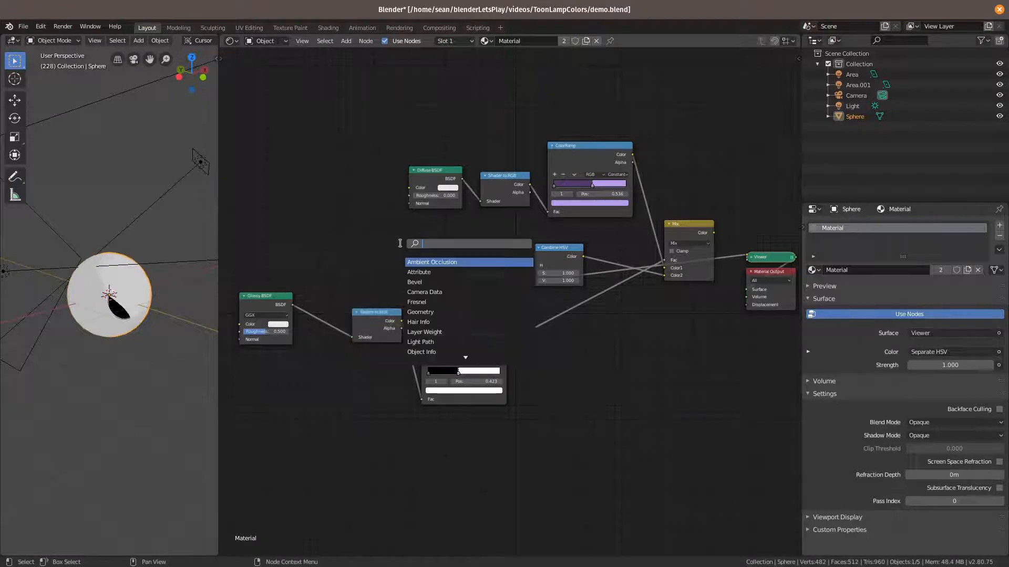
Search the Add menu and insert an RGB colour node.
{"action": "type", "text": "f"}
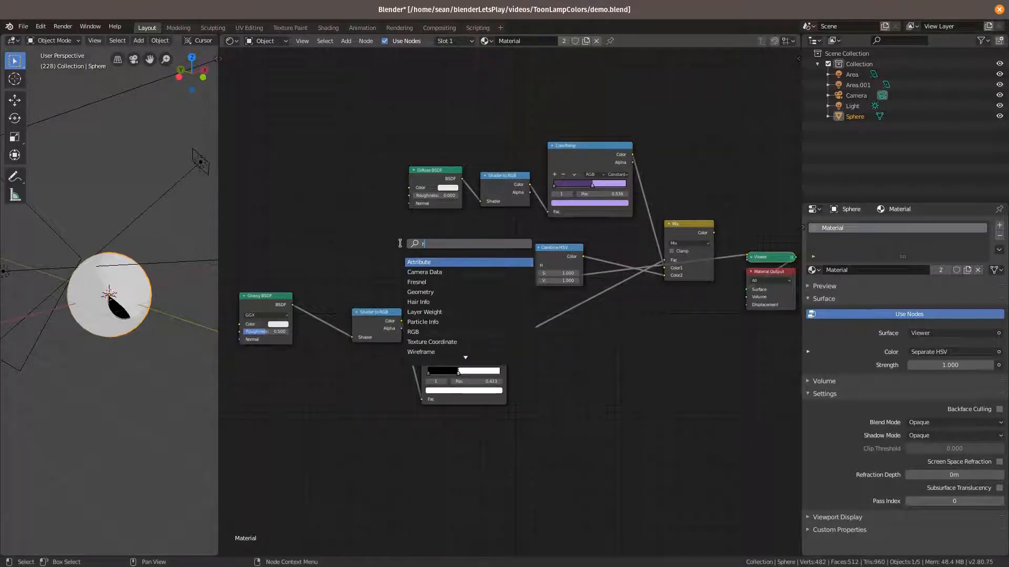
{"action": "left_click", "coordinate": [413, 332]}
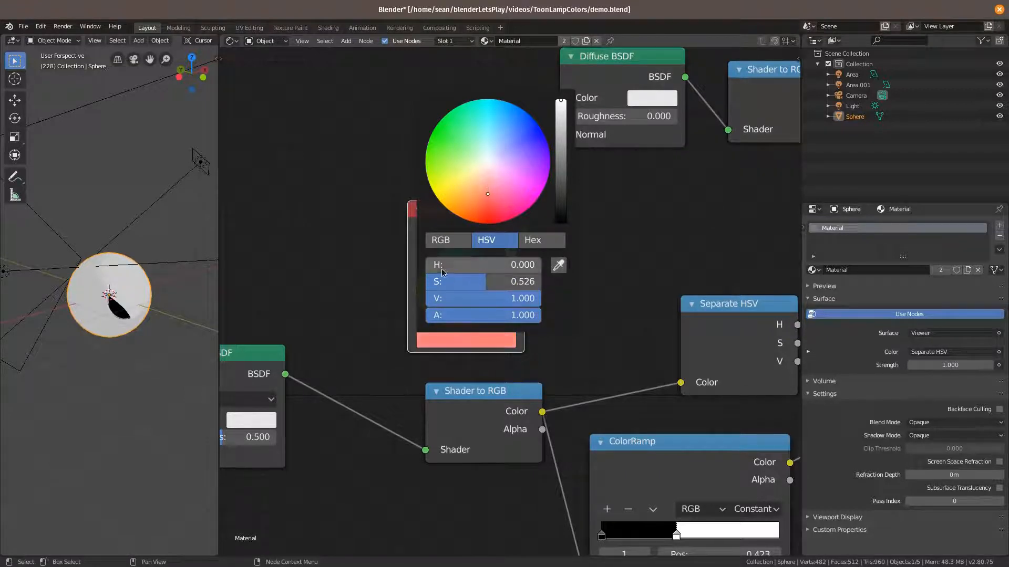
Shift the RGB node's hue to about 0.081 for a soft orange.
{"action": "left_click_drag", "start_coordinate": [438, 265], "coordinate": [481, 264]}
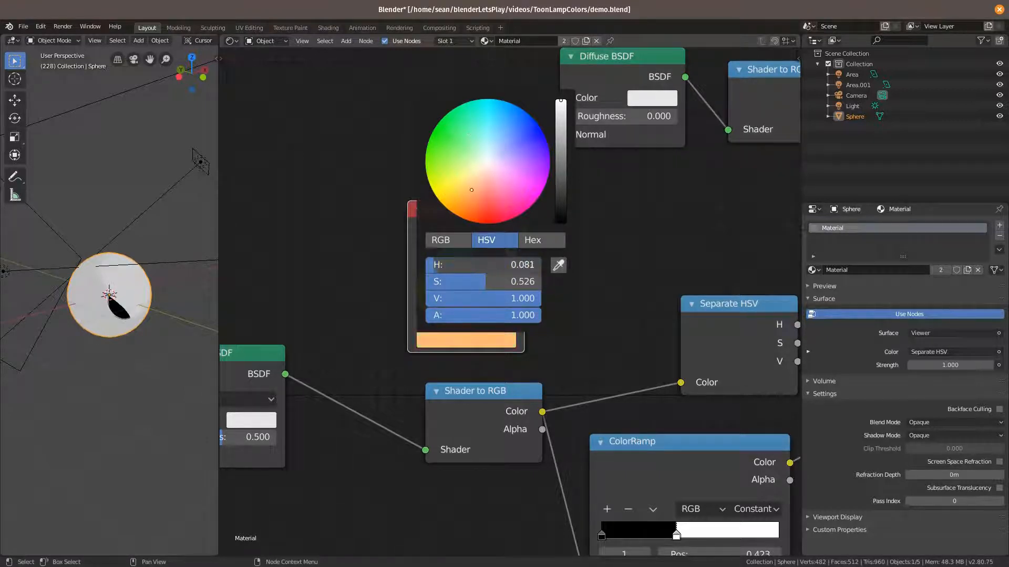
{"action": "left_click", "coordinate": [454, 158]}
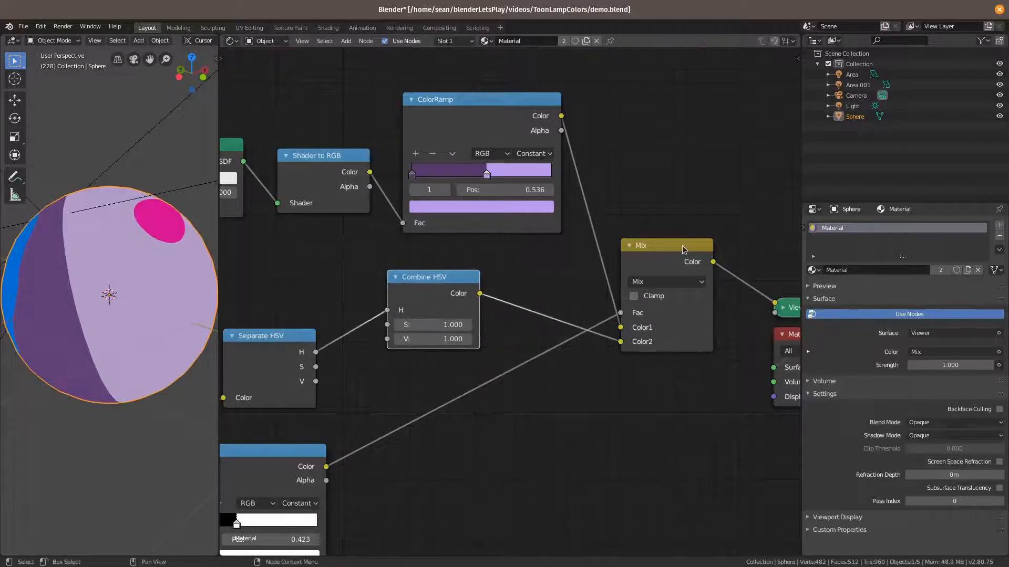
Move the Mix node and the Combine HSV node into tidier positions.
{"action": "left_click_drag", "start_coordinate": [668, 246], "coordinate": [671, 252]}
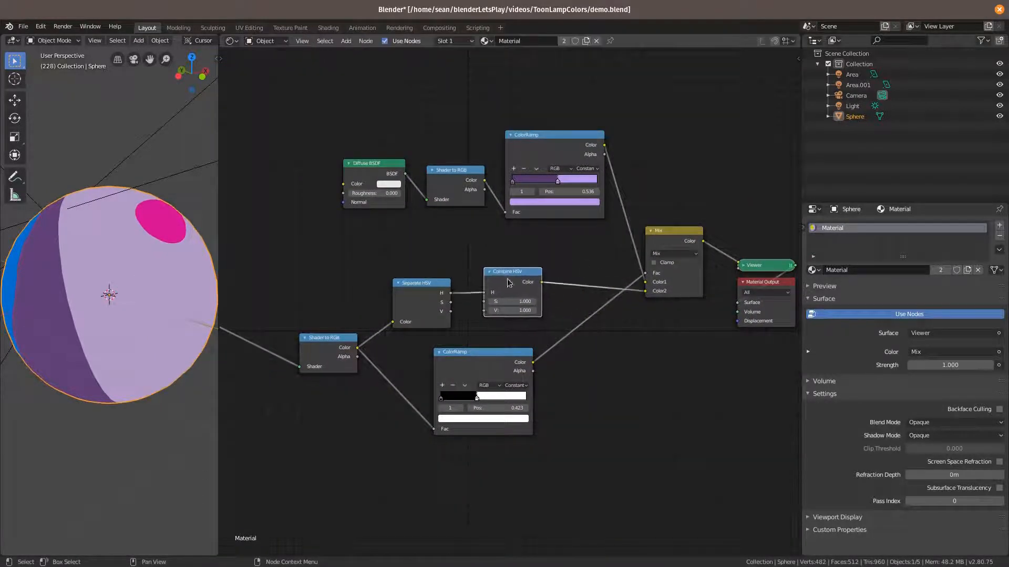
{"action": "left_click_drag", "start_coordinate": [419, 283], "coordinate": [429, 278]}
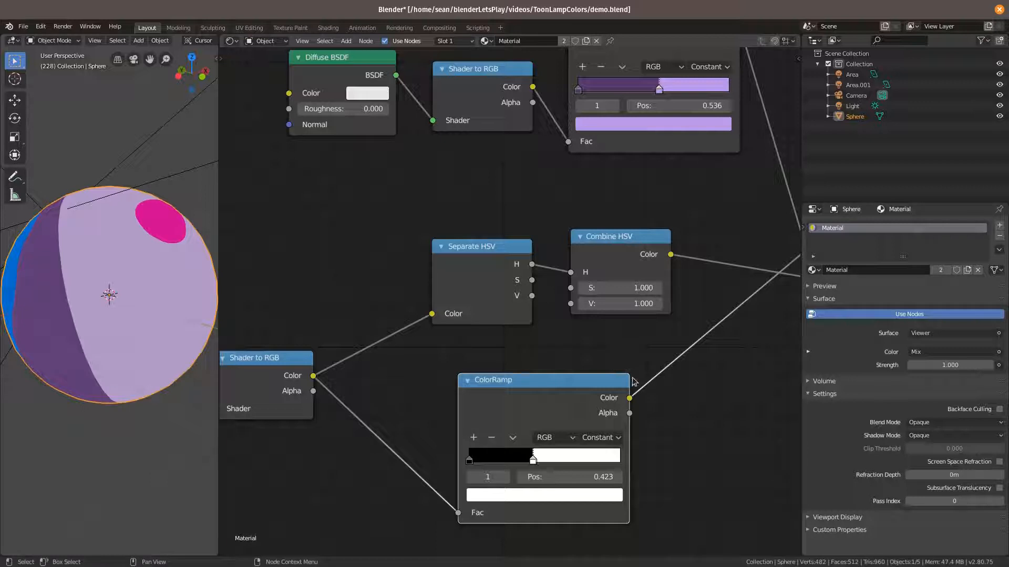
Insert a Sun-Screen_Toon_Lite group node between the Glossy BSDF and Material Output.
{"action": "scroll", "scroll_direction": "down", "scroll_amount": 3}
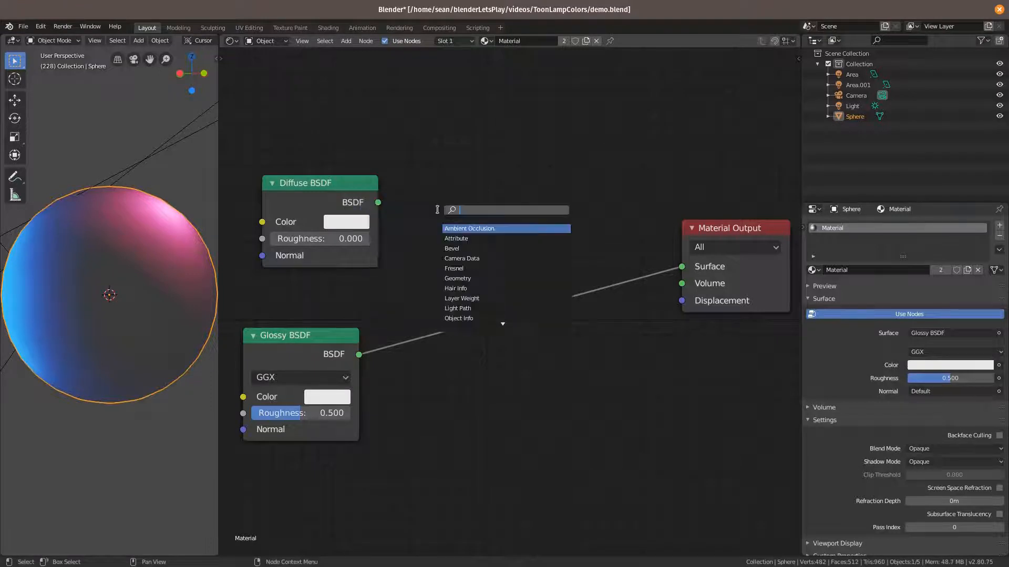
{"action": "type", "text": "sun"}
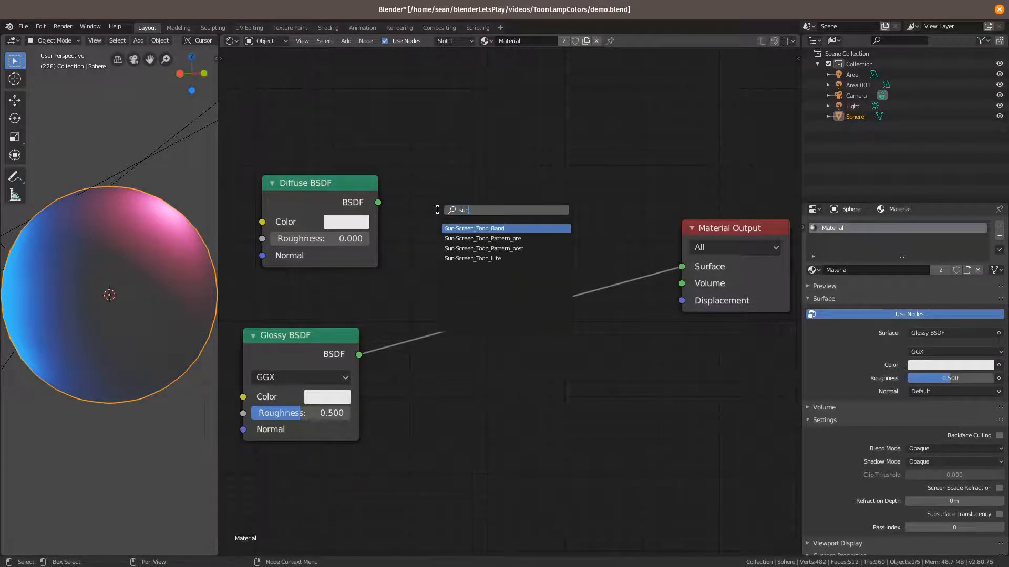
{"action": "left_click", "coordinate": [475, 228]}
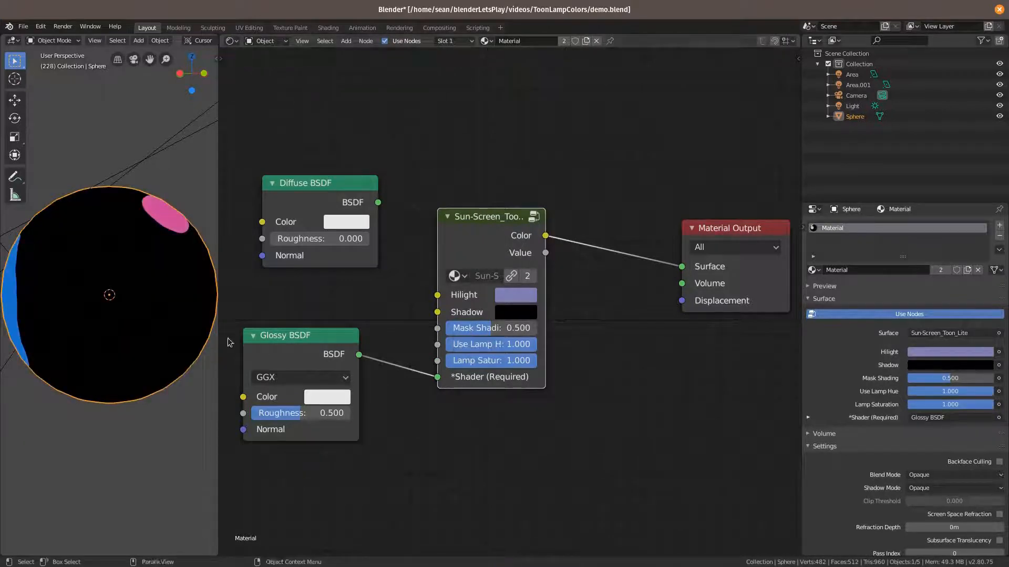
{"action": "mouse_move", "coordinate": [147, 254]}
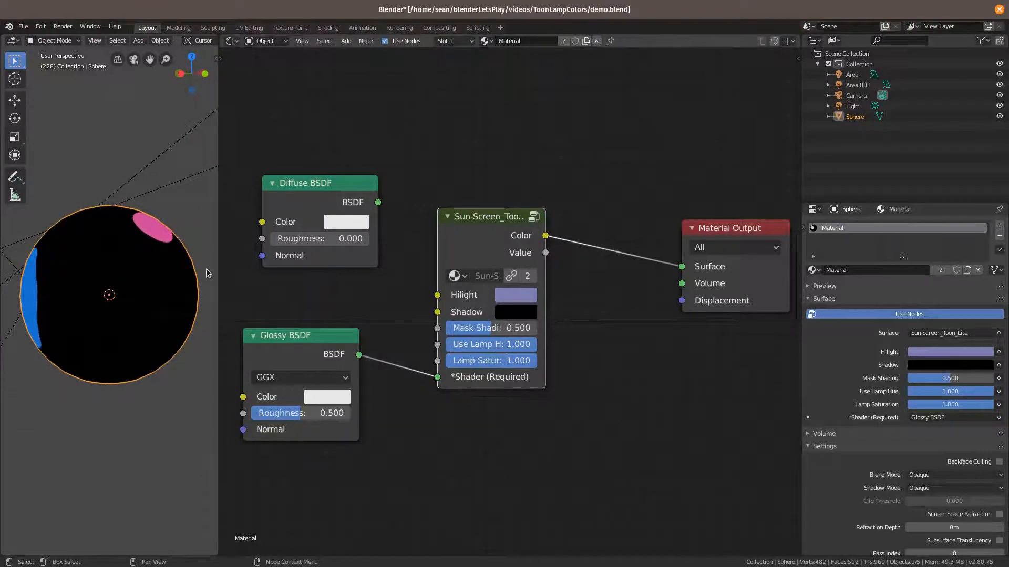
Lower the toon node's Lamp Saturation nearly to zero, then restore it to full.
{"action": "left_click_drag", "start_coordinate": [518, 361], "coordinate": [464, 361]}
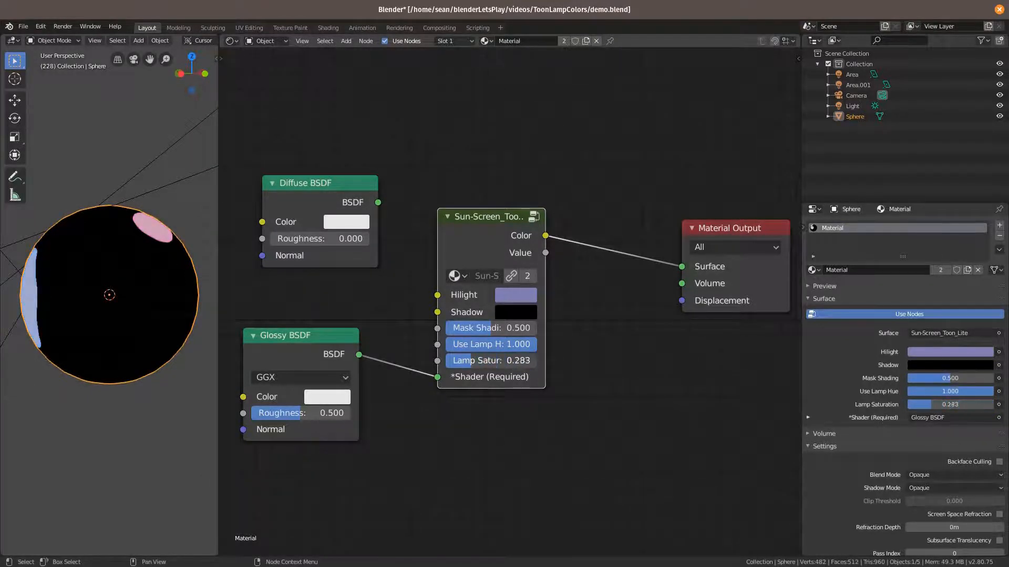
{"action": "left_click_drag", "start_coordinate": [515, 360], "coordinate": [450, 360]}
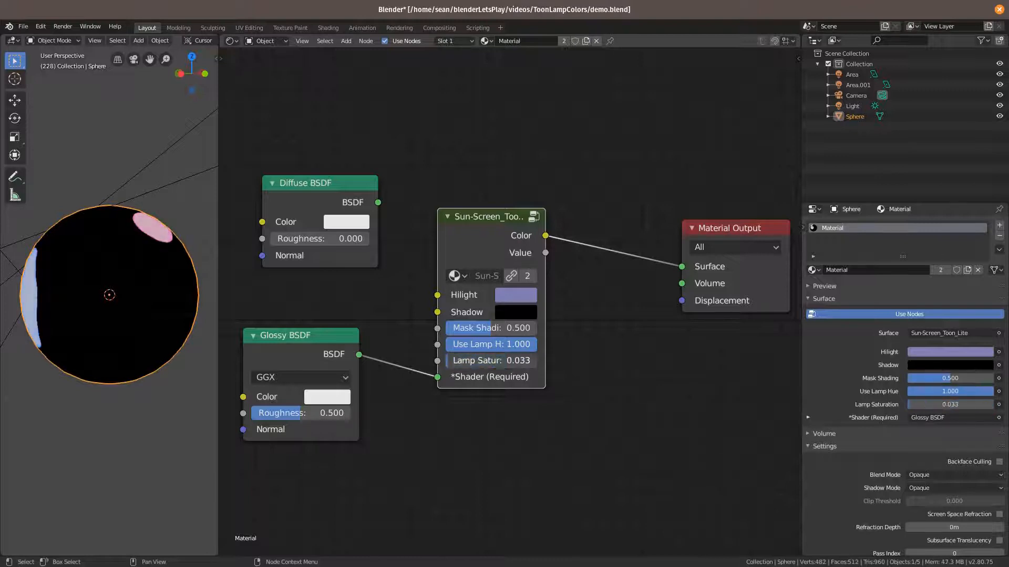
{"action": "left_click_drag", "start_coordinate": [490, 361], "coordinate": [534, 360]}
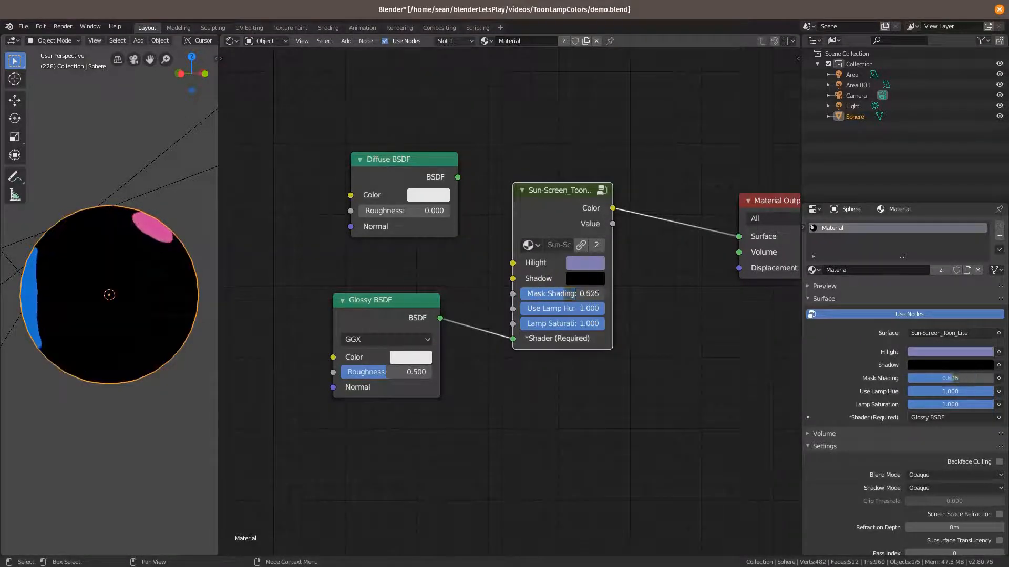
Raise the glossy toon node's Mask Shading to 0.750.
{"action": "left_click_drag", "start_coordinate": [547, 293], "coordinate": [583, 293]}
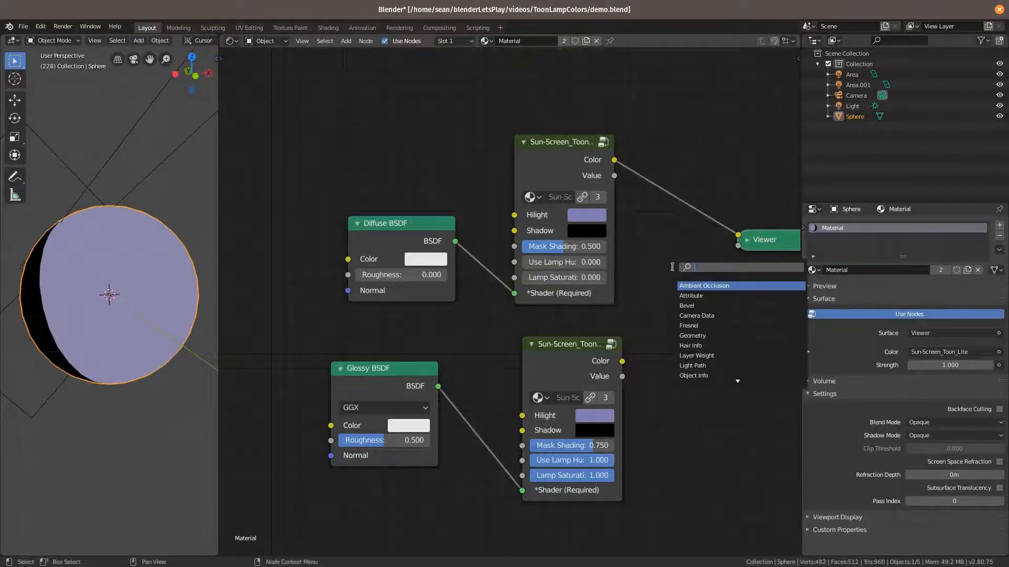
Add a Mix Shader node found by searching 'mix'.
{"action": "type", "text": "mix"}
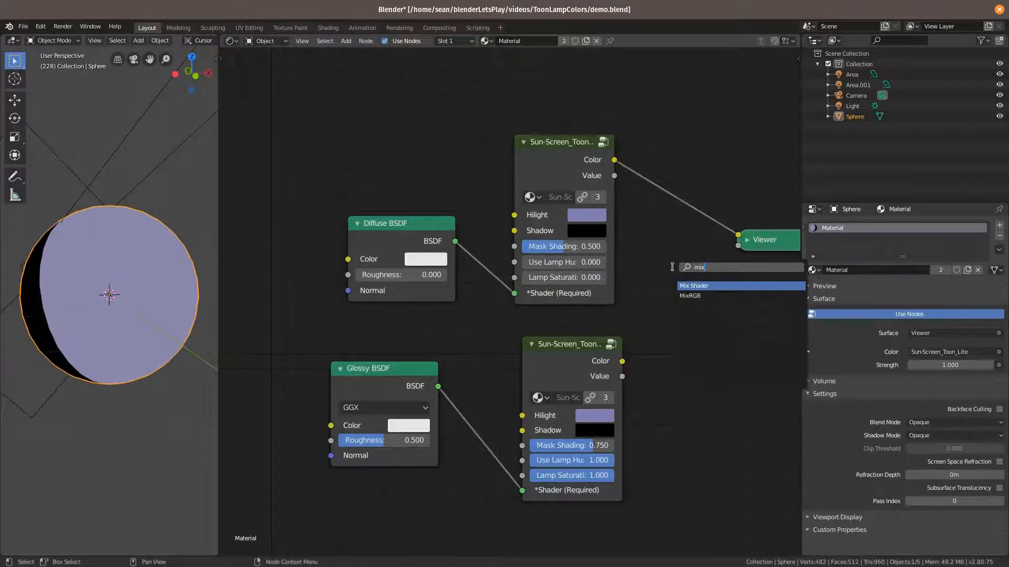
{"action": "left_click", "coordinate": [707, 286]}
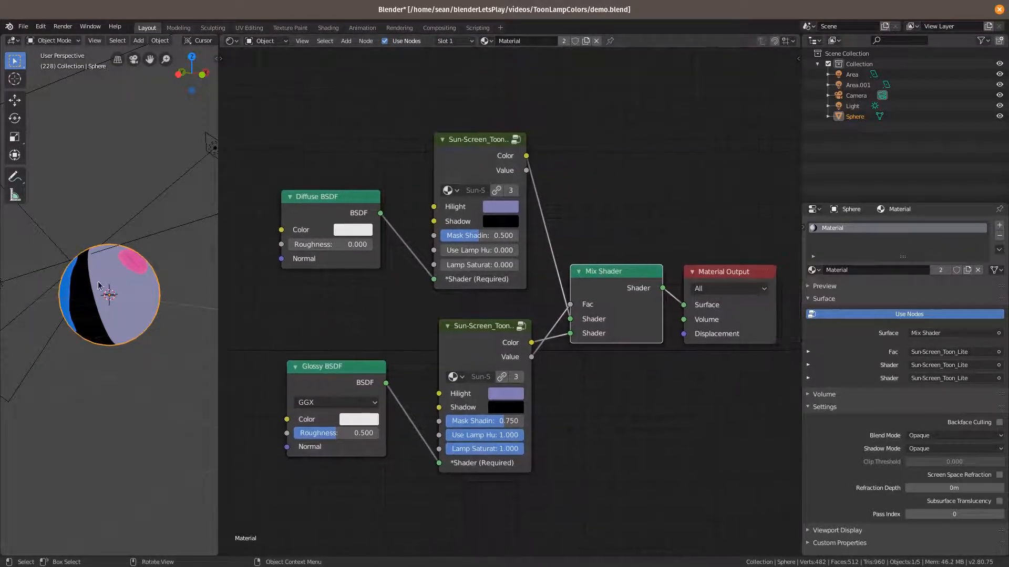
{"action": "left_click_drag", "start_coordinate": [99, 286], "coordinate": [135, 307]}
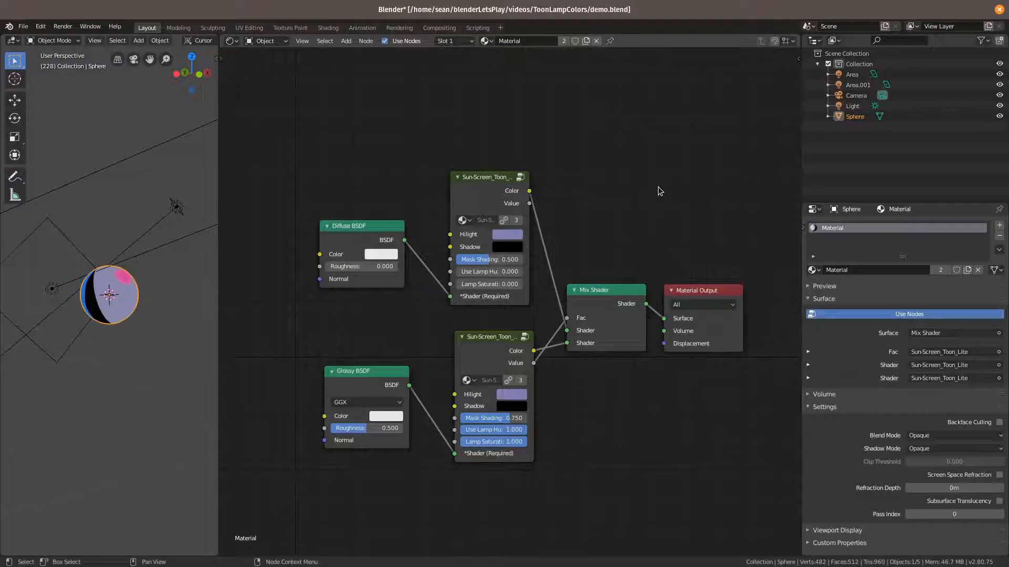
{"action": "mouse_move", "coordinate": [582, 5]}
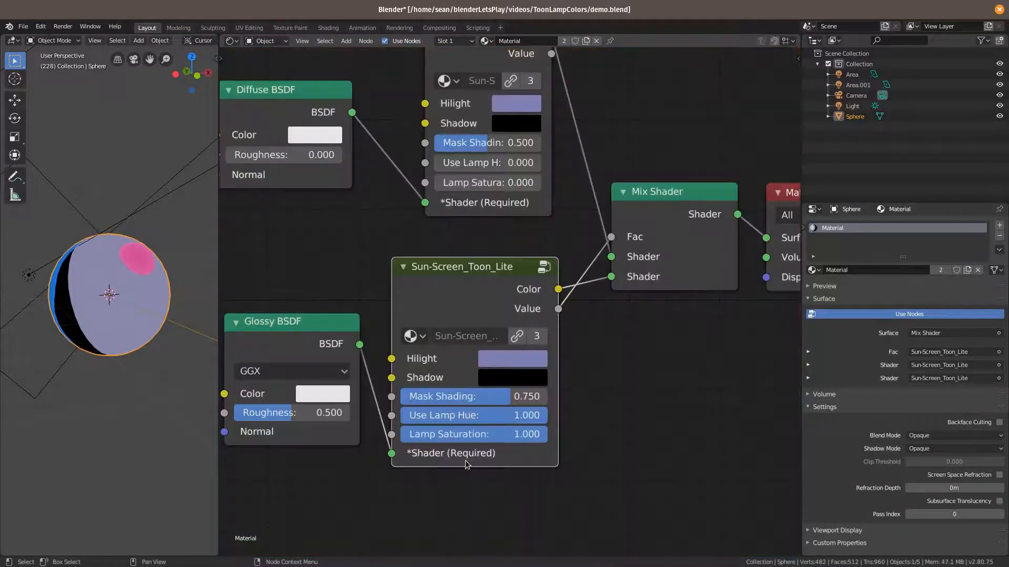
{"action": "mouse_move", "coordinate": [460, 289]}
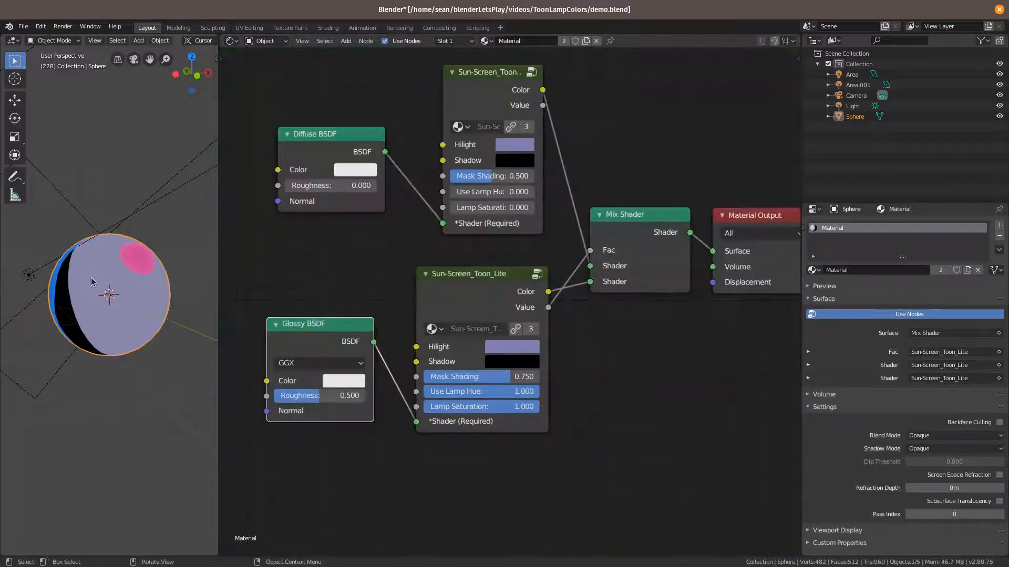
Set the glossy toon node's Lamp Saturation to 0 and choose a deep blue Hilight colour.
{"action": "left_click", "coordinate": [512, 346]}
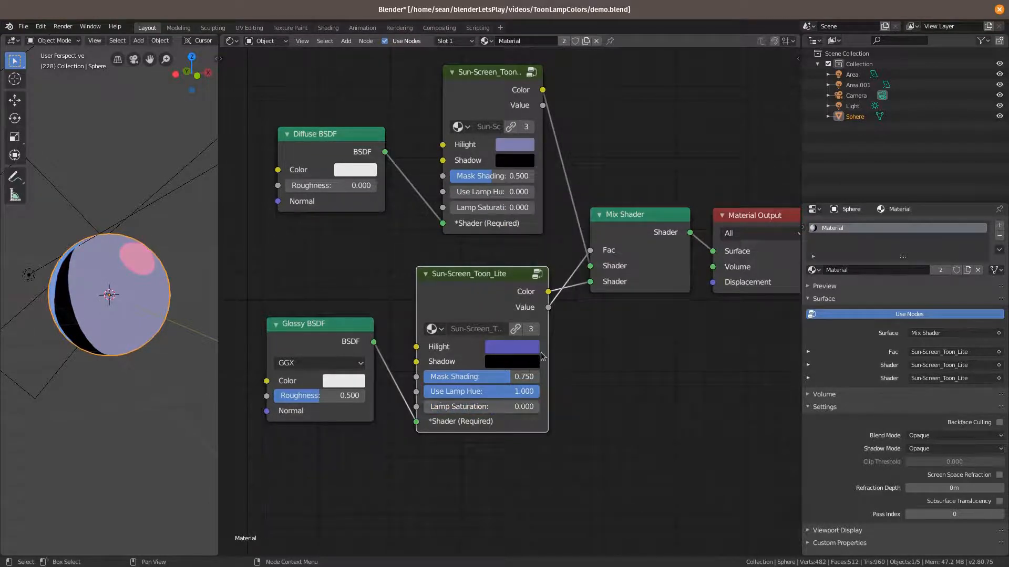
{"action": "left_click", "coordinate": [513, 346]}
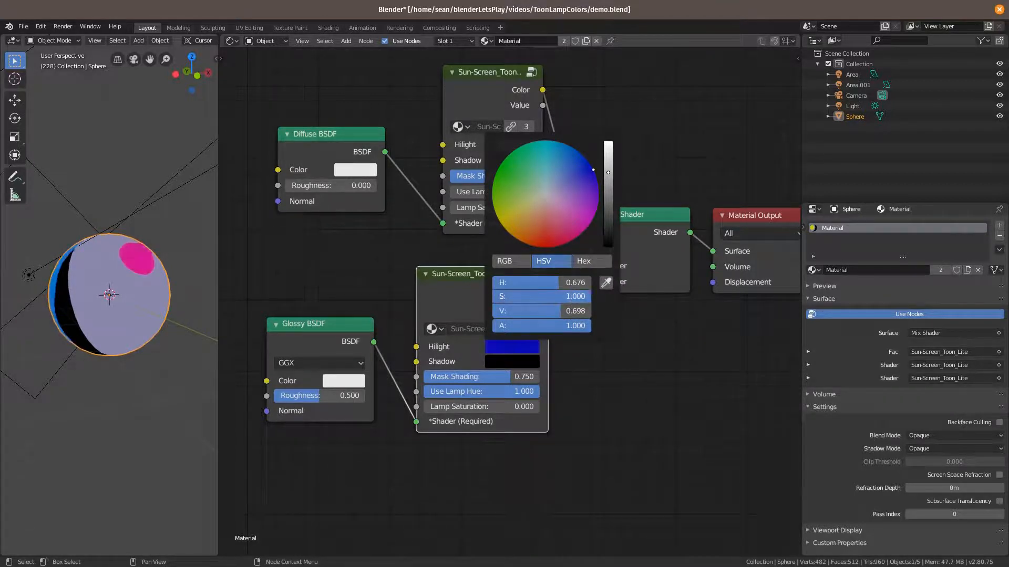
{"action": "left_click", "coordinate": [478, 293]}
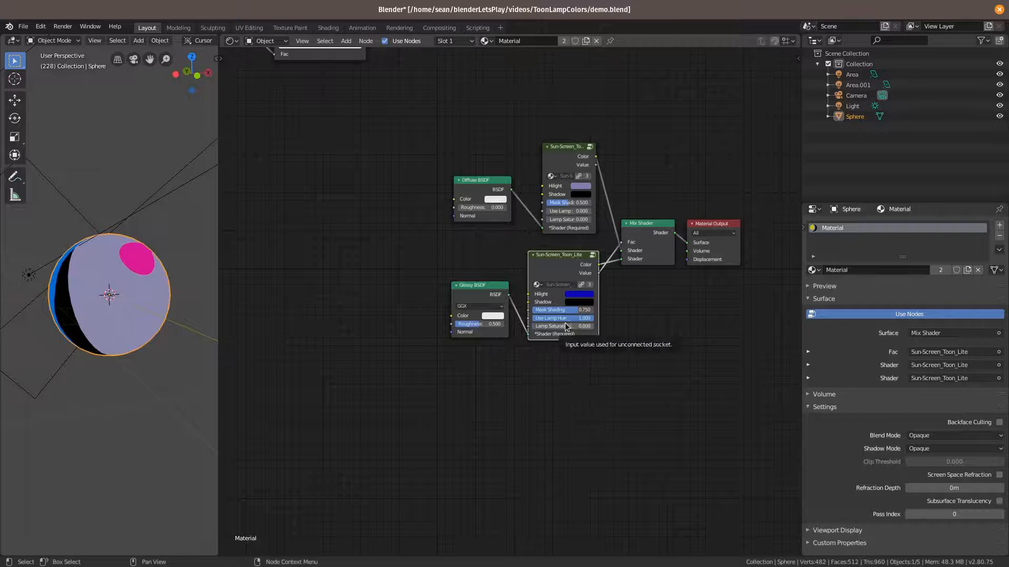
{"action": "mouse_move", "coordinate": [624, 358]}
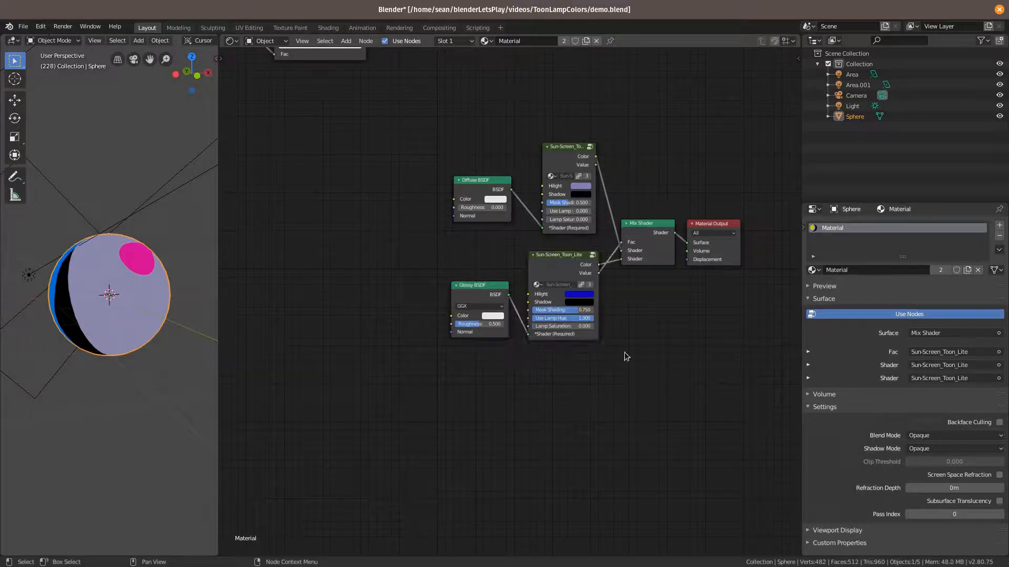